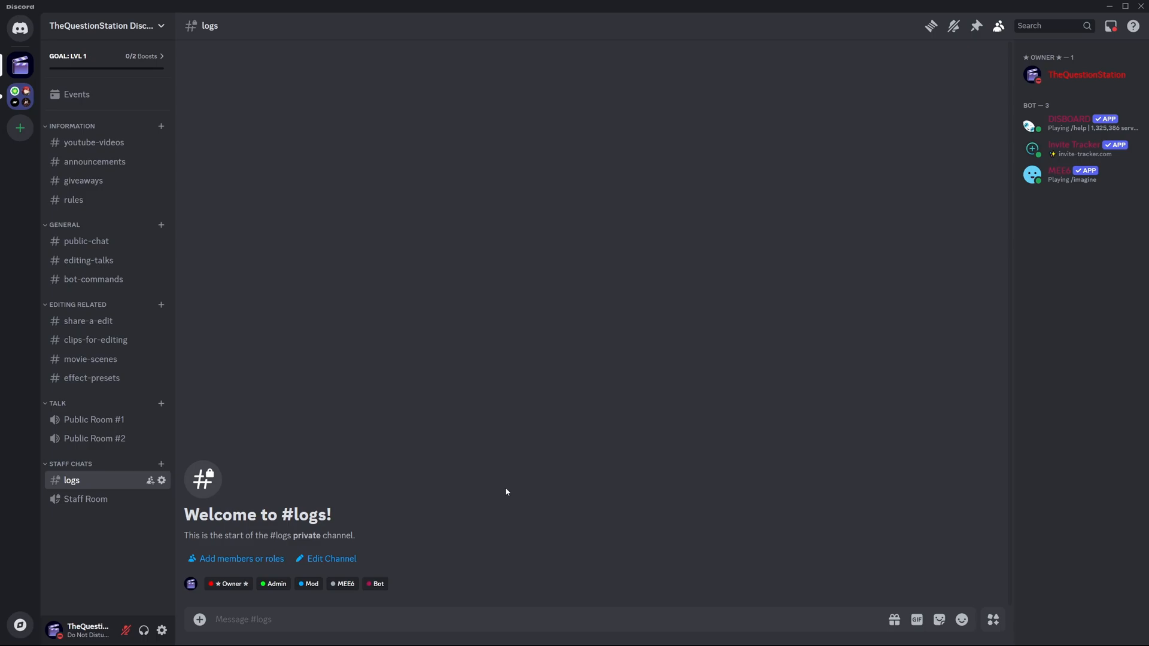
mouse_move(414, 478)
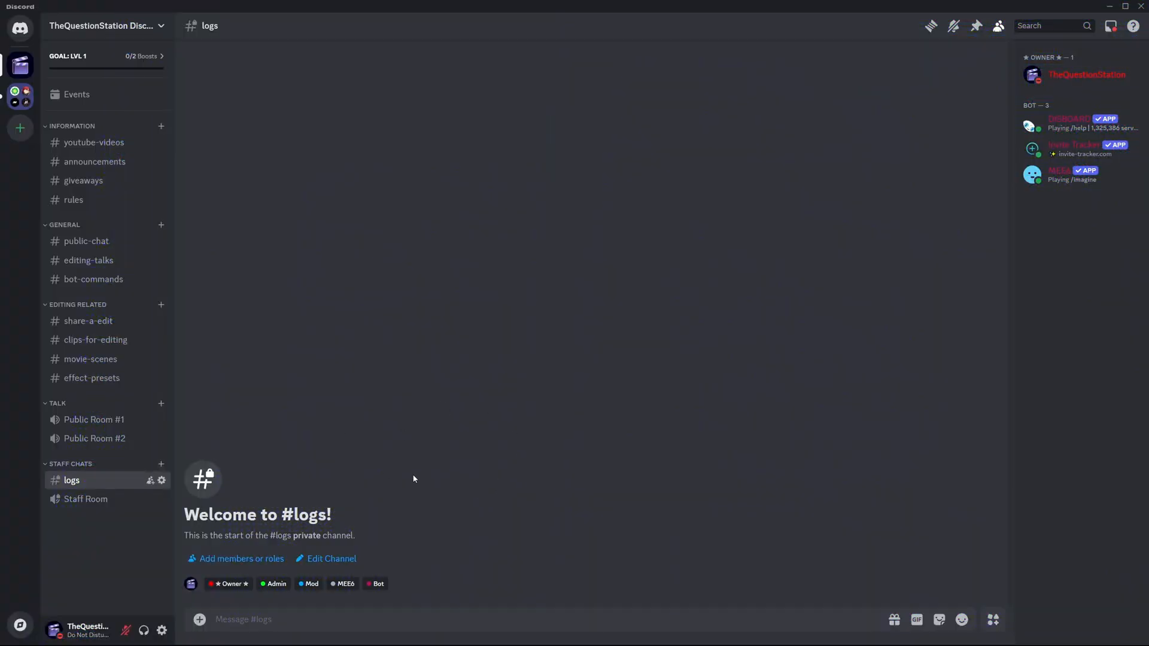
mouse_move(400, 481)
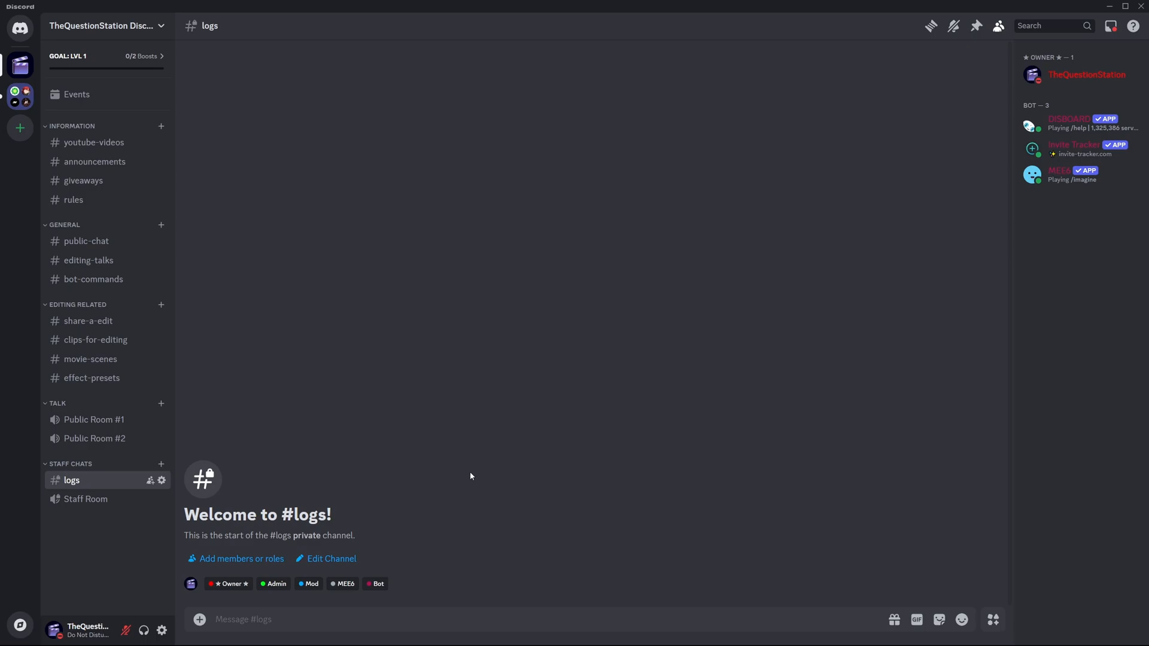
mouse_move(476, 474)
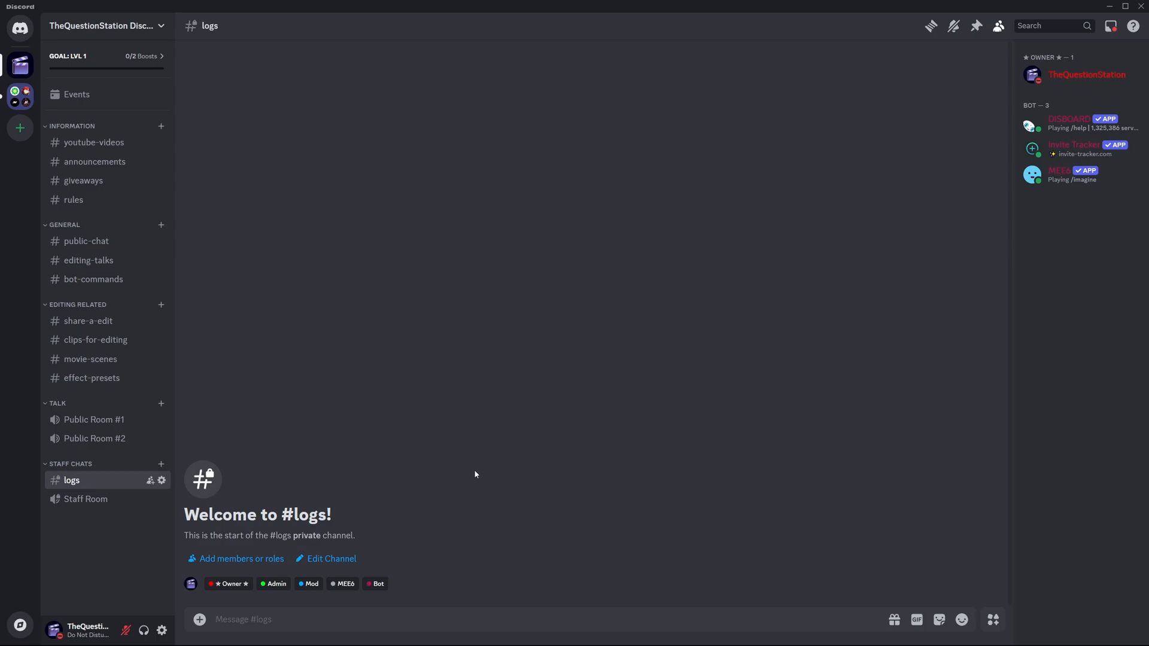
Step: Begin a new poll from the extra message options in #logs
left_click(197, 620)
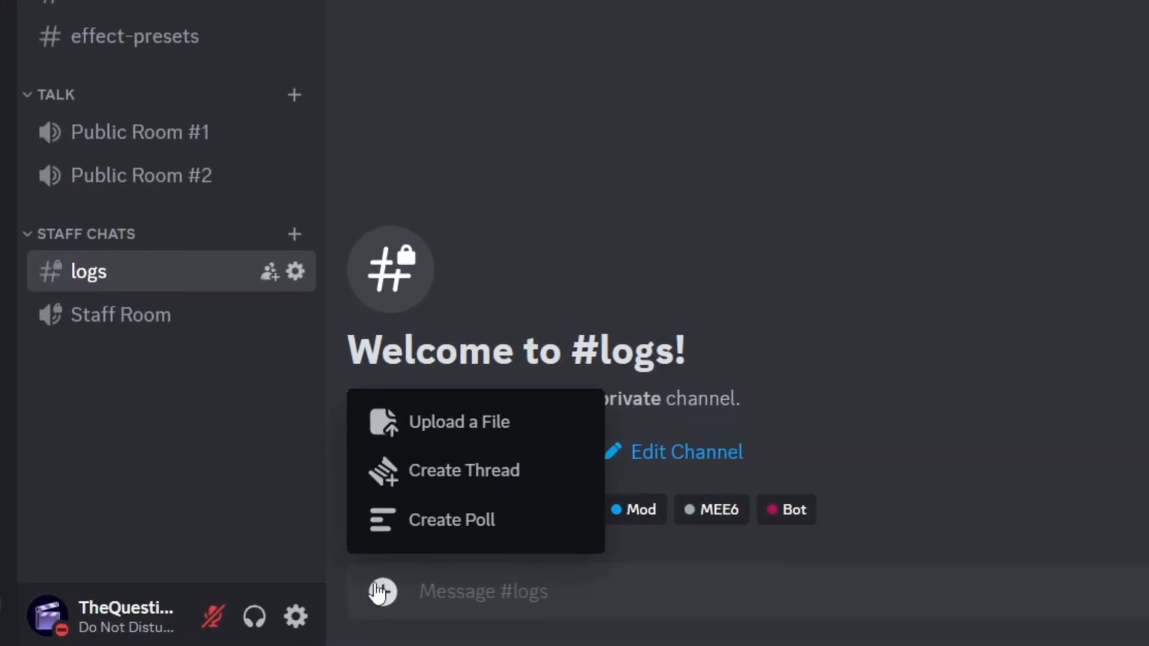
mouse_move(533, 543)
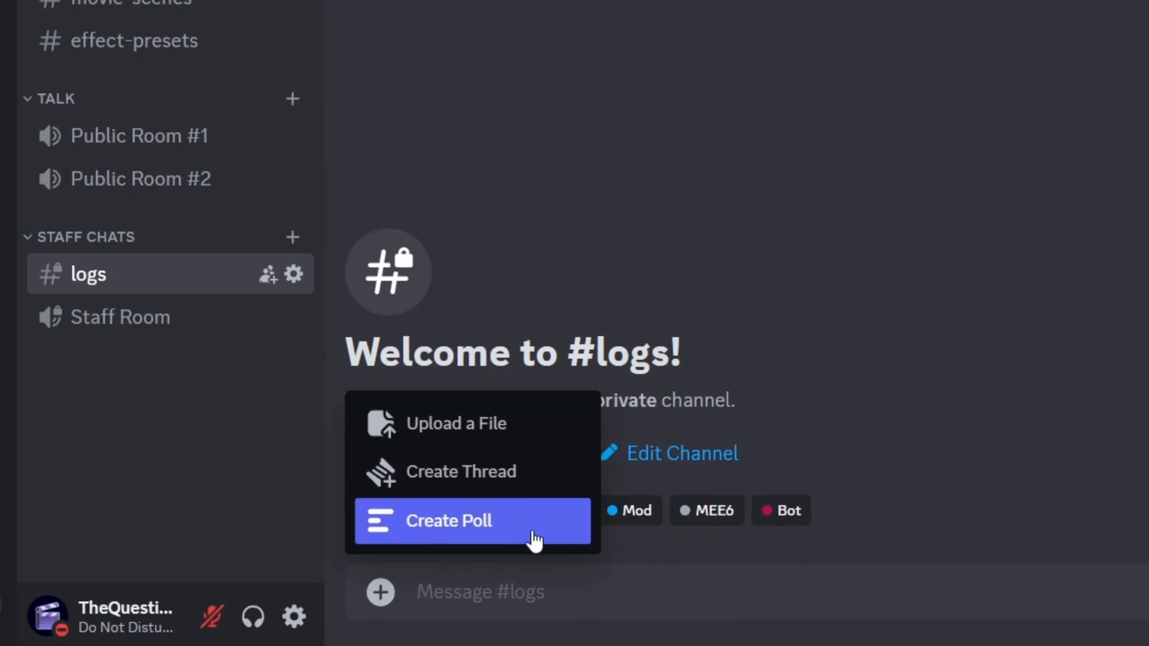
left_click(448, 521)
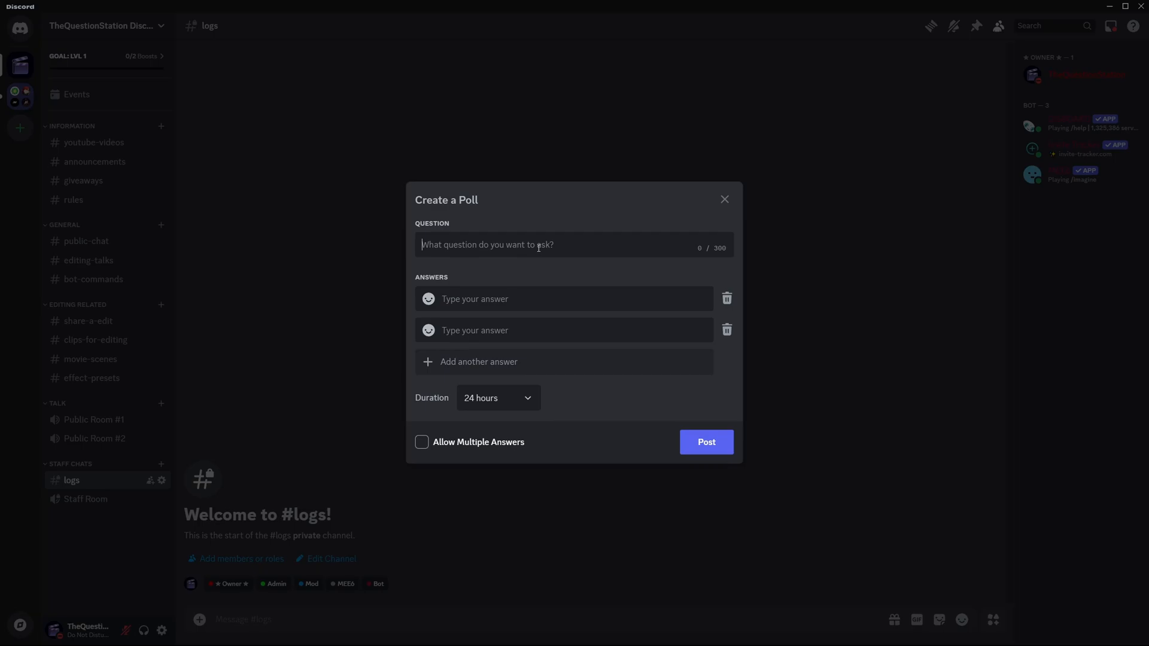
Step: Enter the question "What does being 'Rich' mean to you?" and the first answer Money
type("What does")
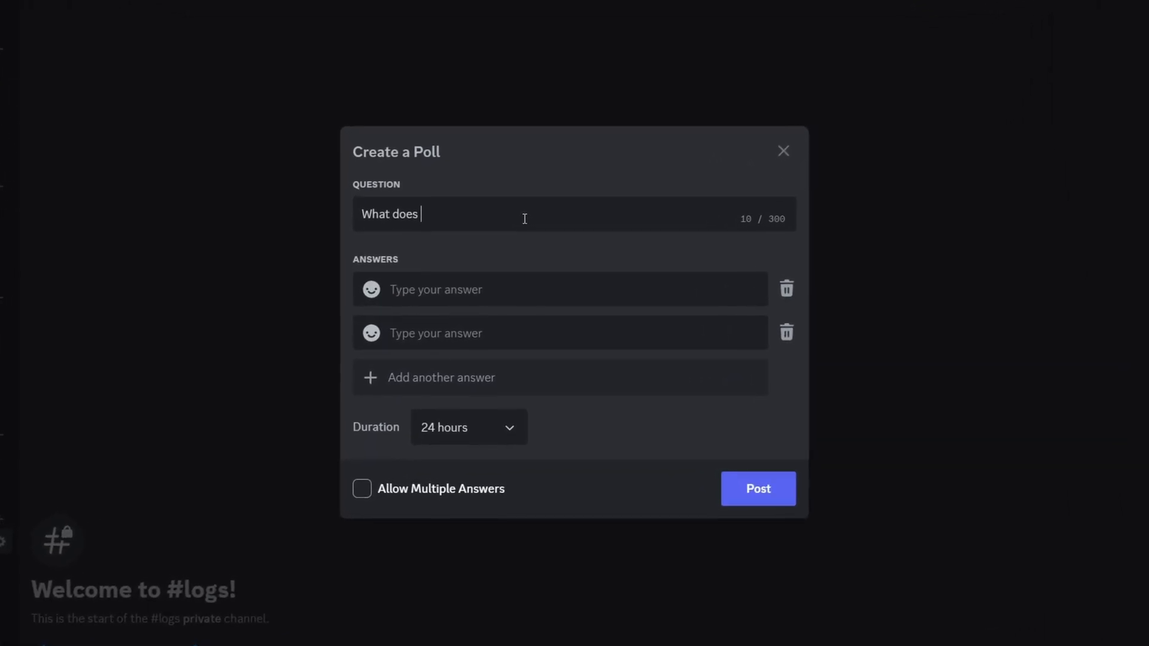
type("being rich' mean to you?")
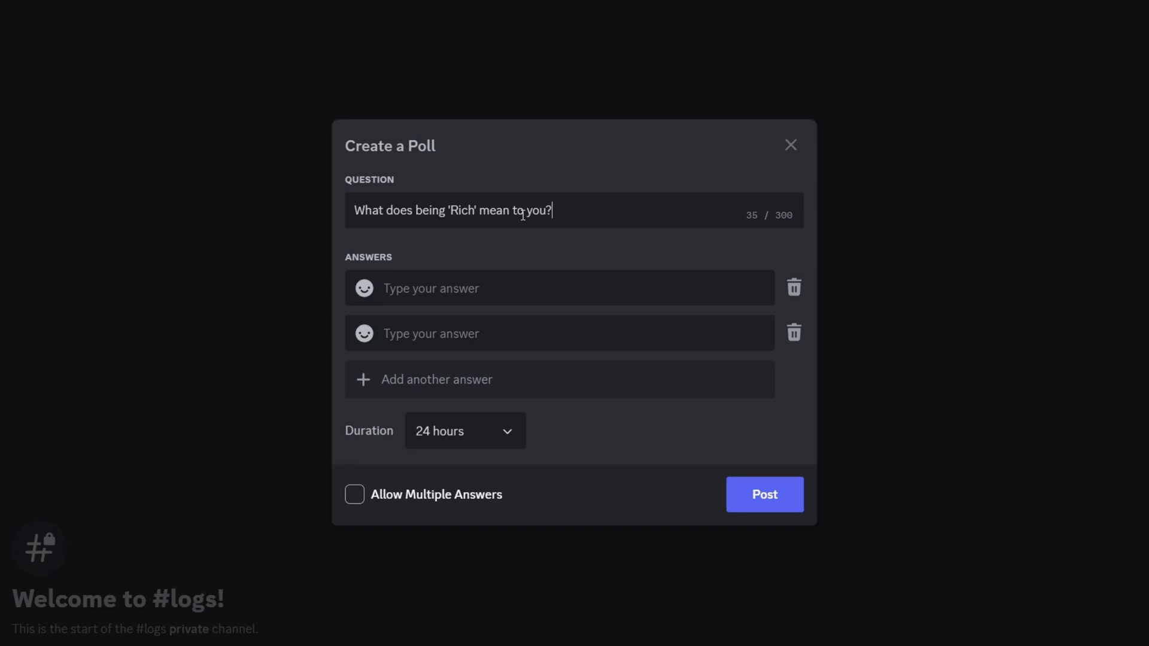
type("Money")
left_click(558, 333)
type("Knowledge")
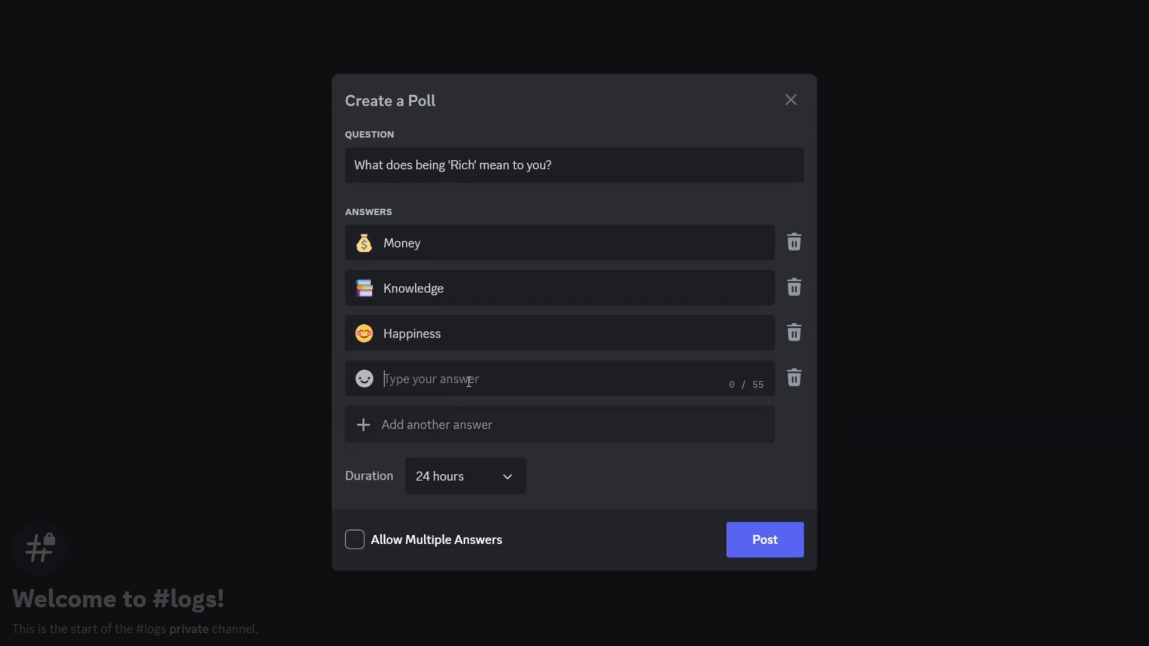
Step: Add Relationships as the fourth answer and review the poll duration choices
type("Relationships")
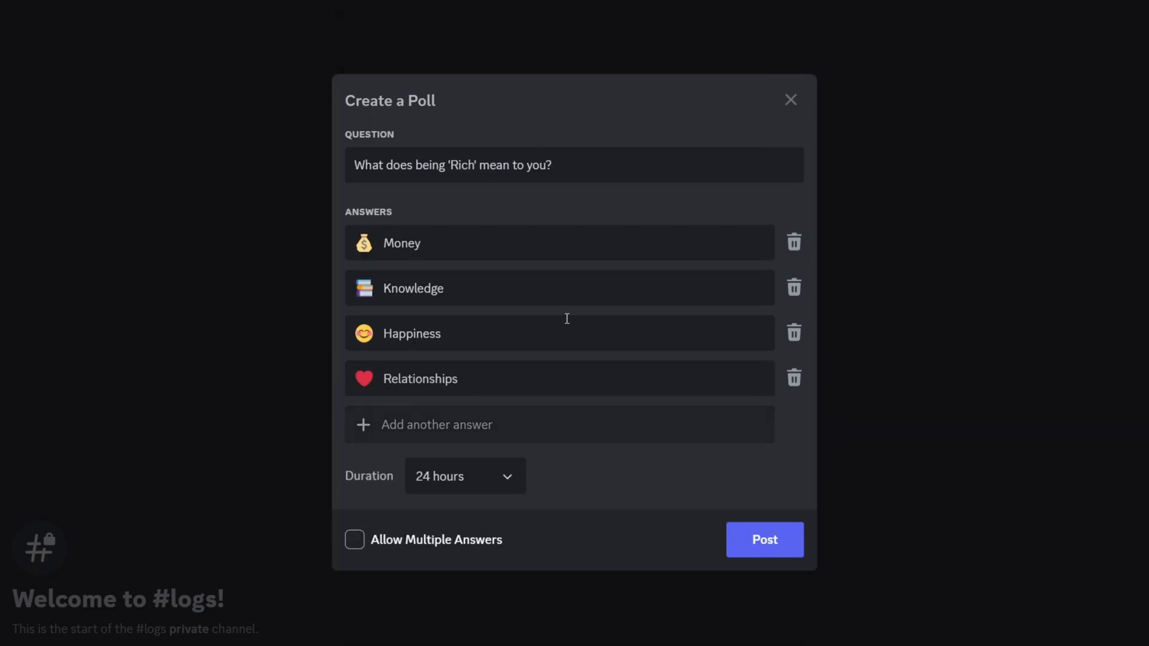
left_click(465, 476)
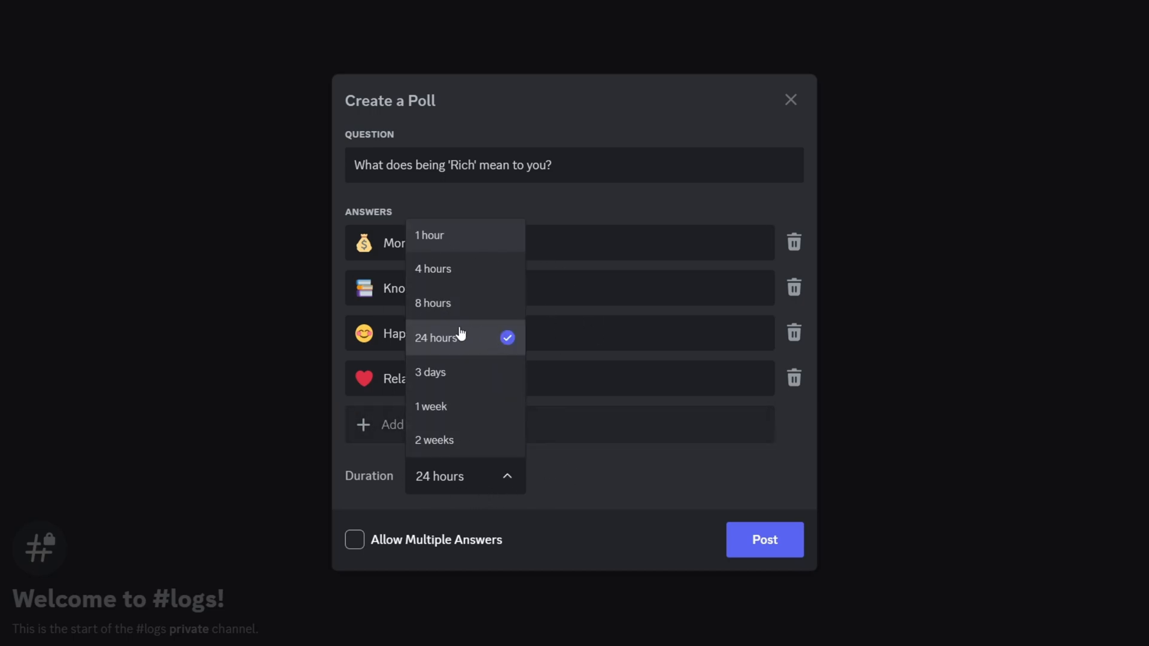
mouse_move(495, 314)
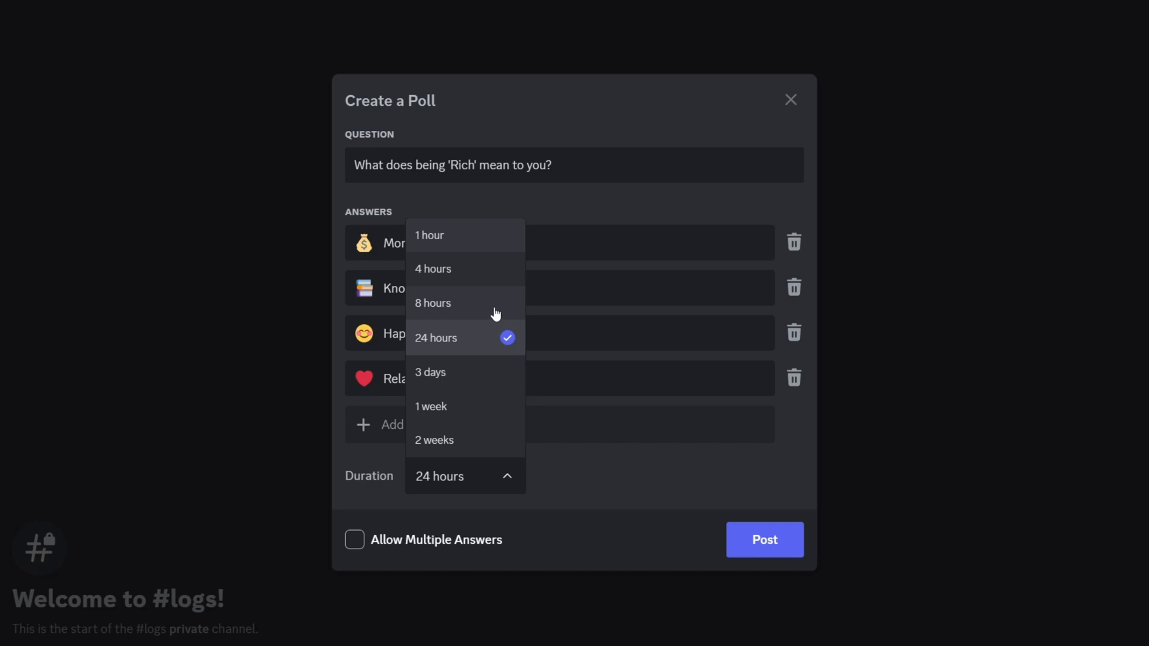
mouse_move(457, 402)
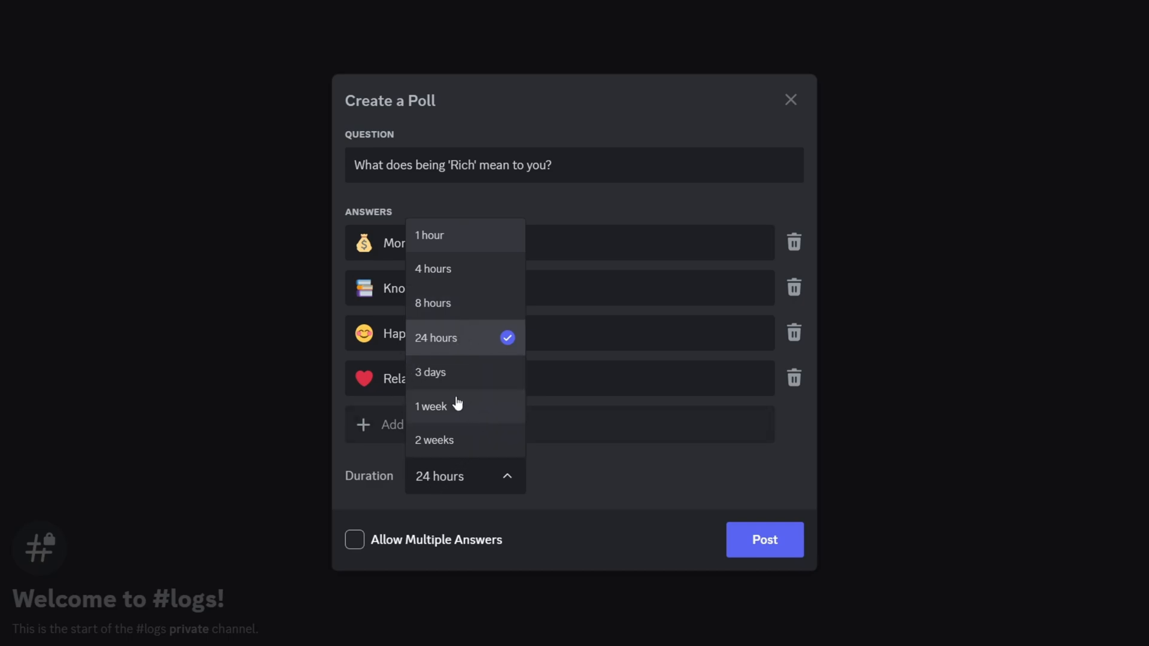
Step: Keep the 24-hour duration and post the poll to #logs
left_click(436, 338)
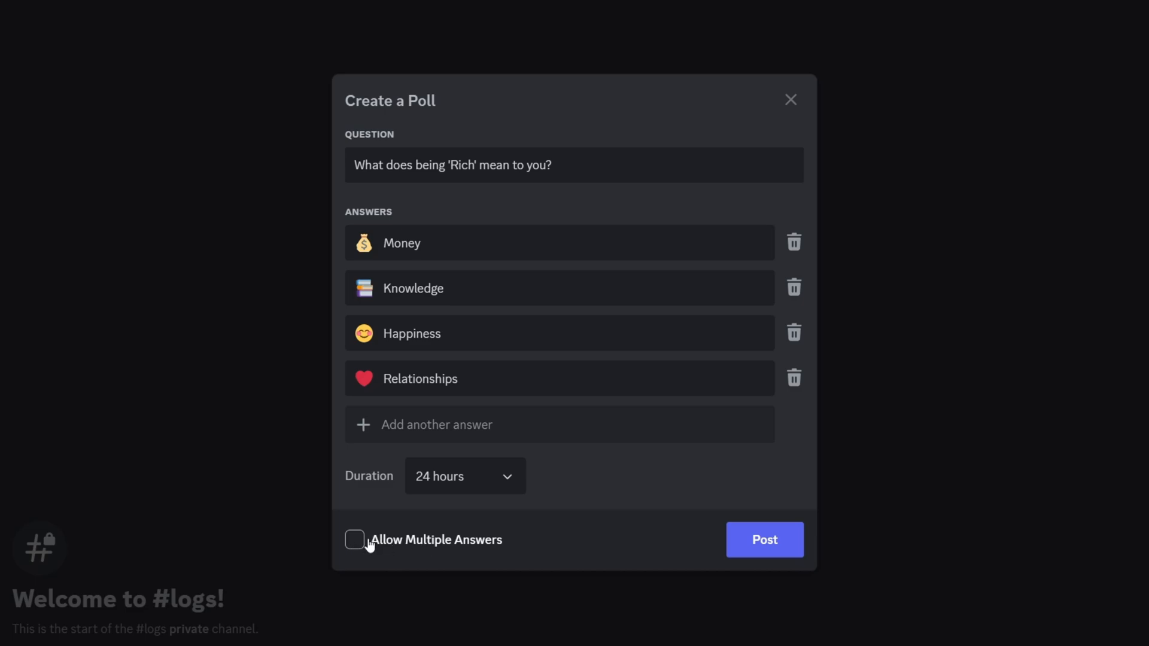
mouse_move(493, 514)
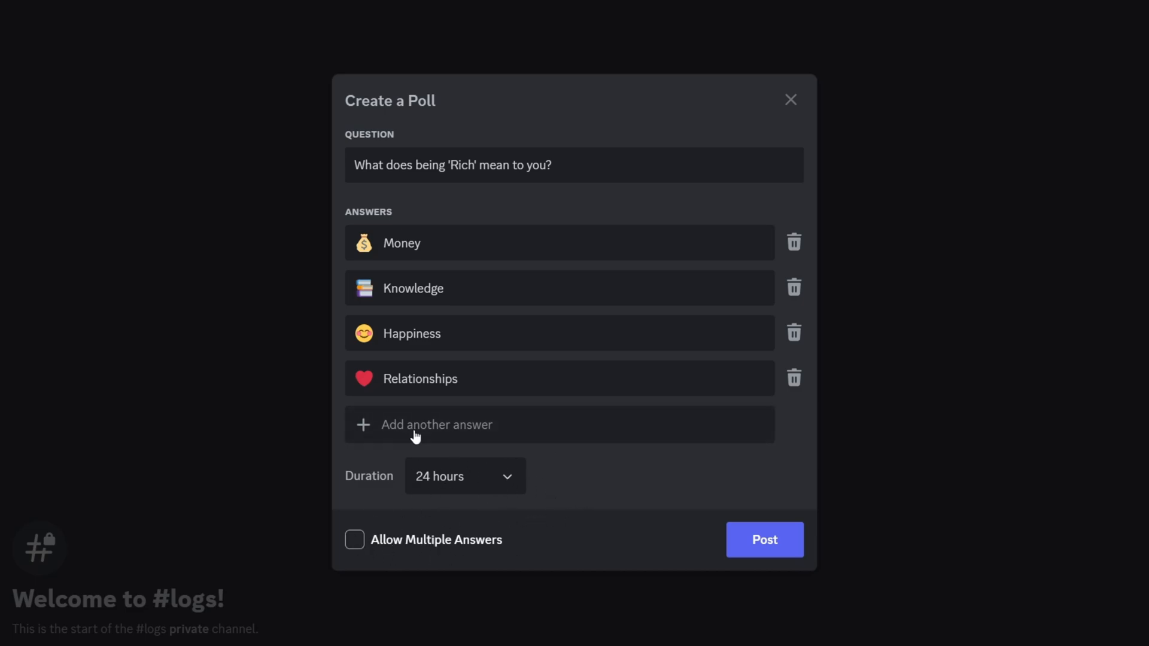
left_click(765, 539)
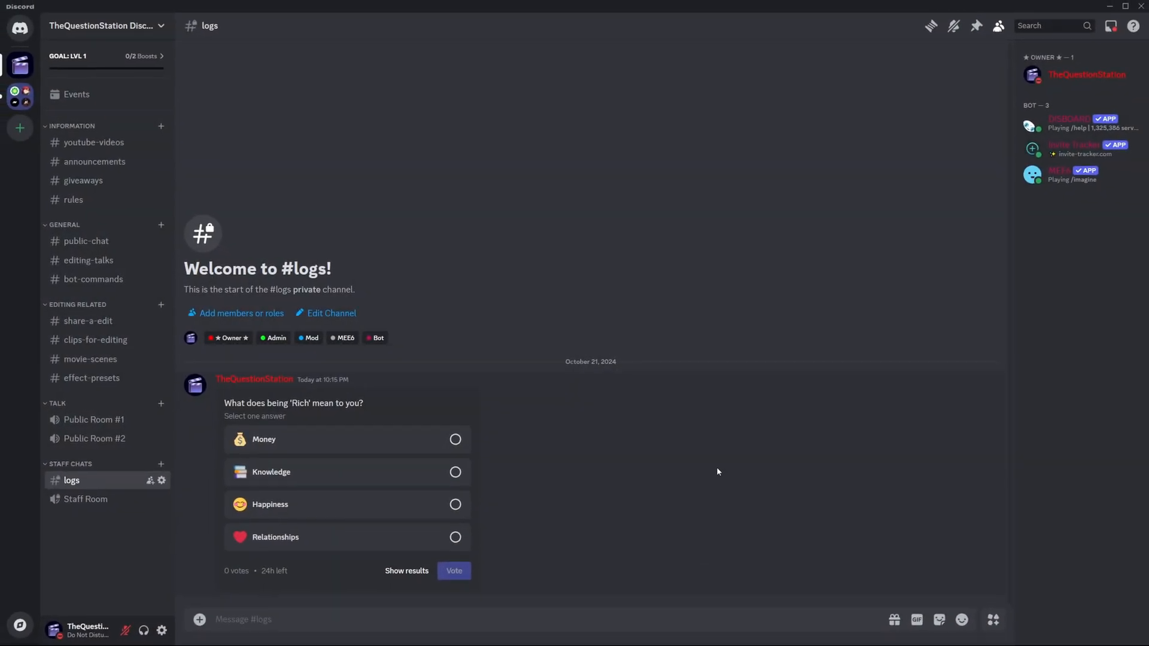